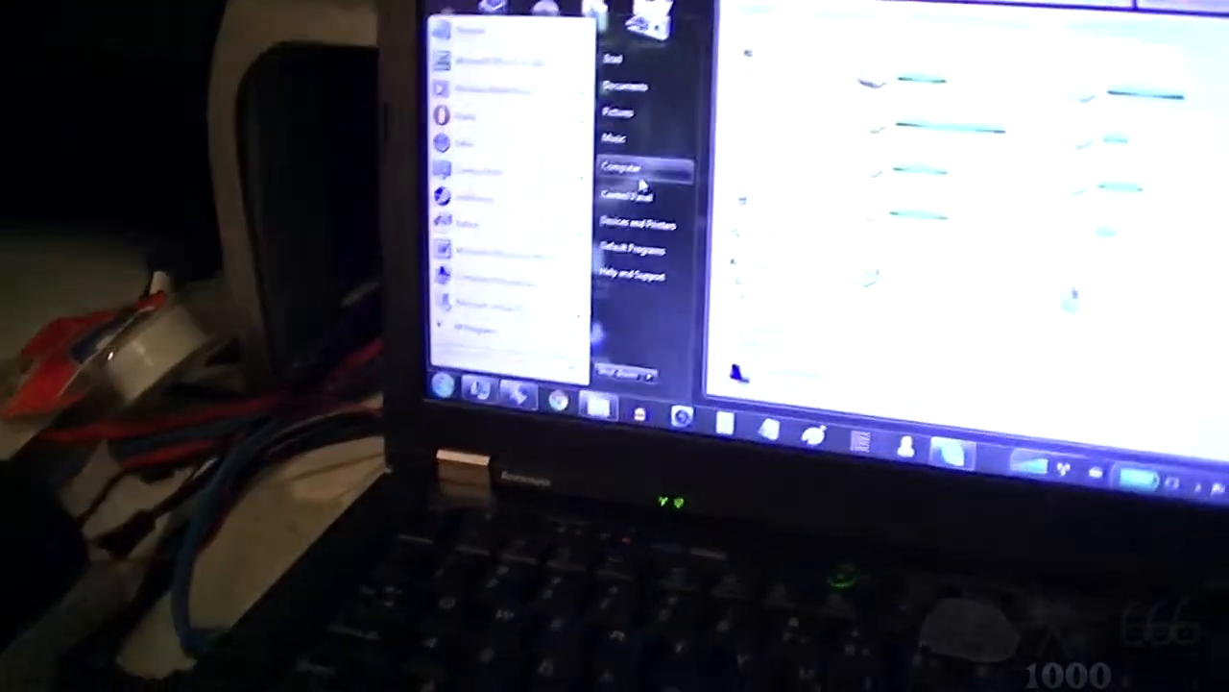
Navigate from Control Panel to Administrative Tools and select the Computer Management shortcut.
{"action": "left_click", "coordinate": [622, 194]}
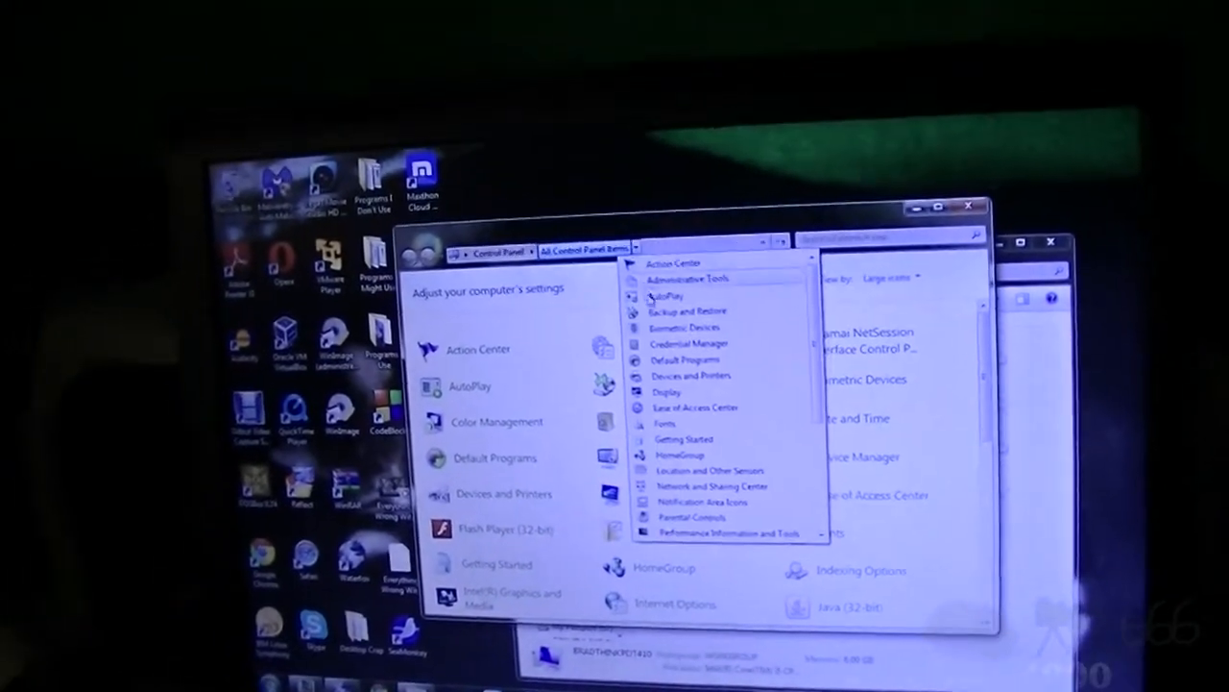
{"action": "left_click", "coordinate": [685, 279]}
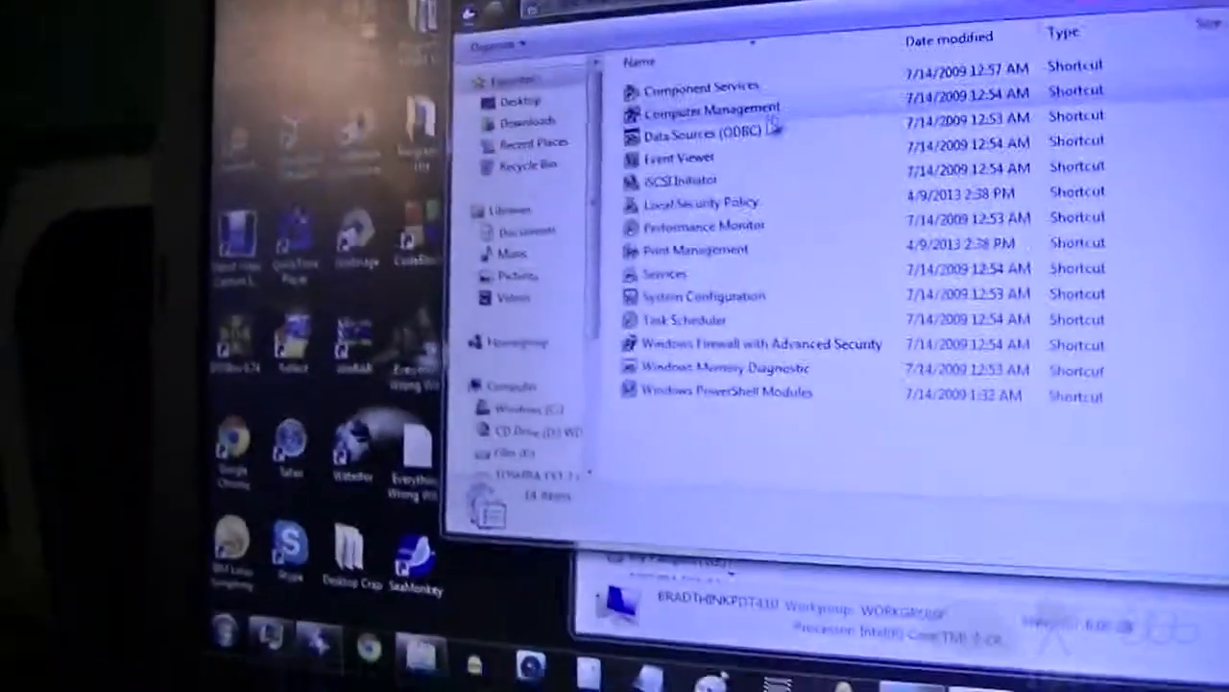
{"action": "left_click", "coordinate": [588, 204]}
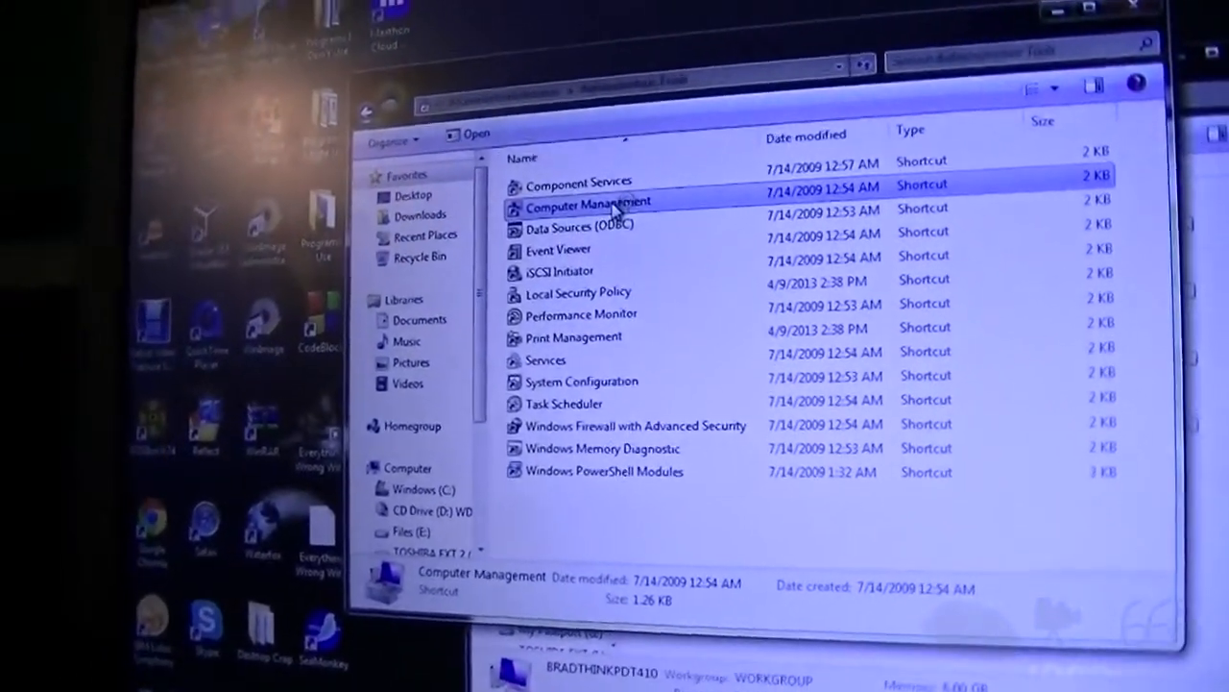
Initialize the new Disk 8 as MBR in Disk Management, then allow Macrium Reflect admin rights.
{"action": "double_click", "coordinate": [586, 205]}
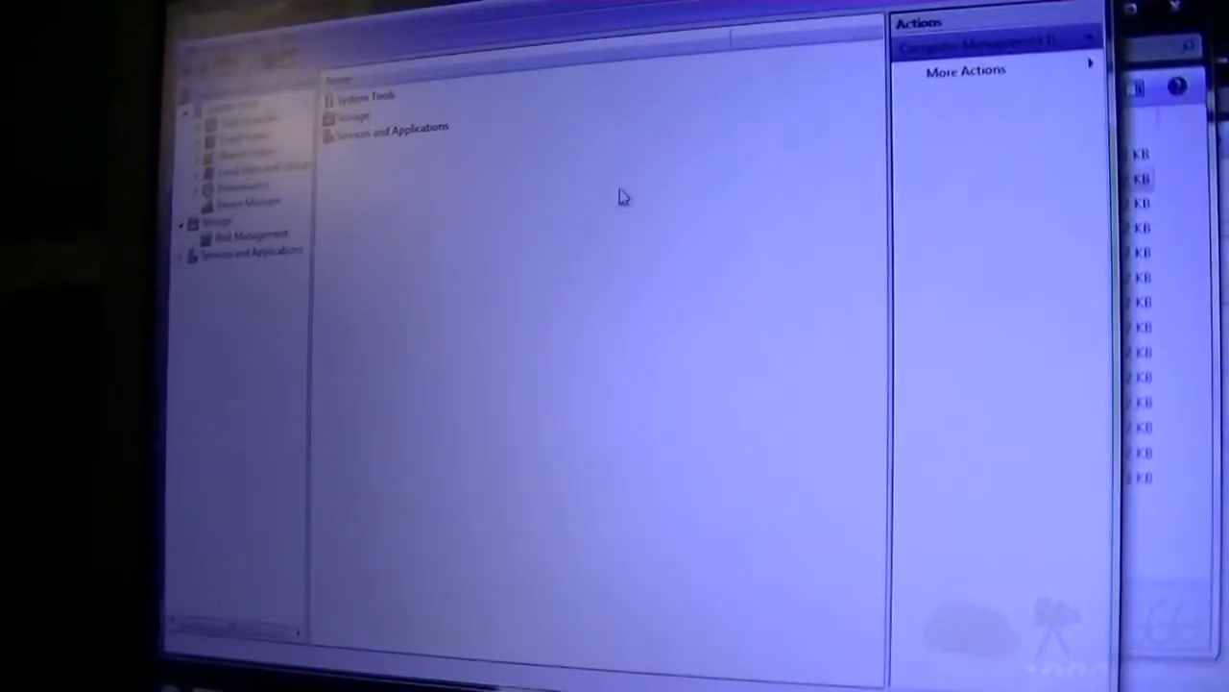
{"action": "left_click", "coordinate": [248, 232]}
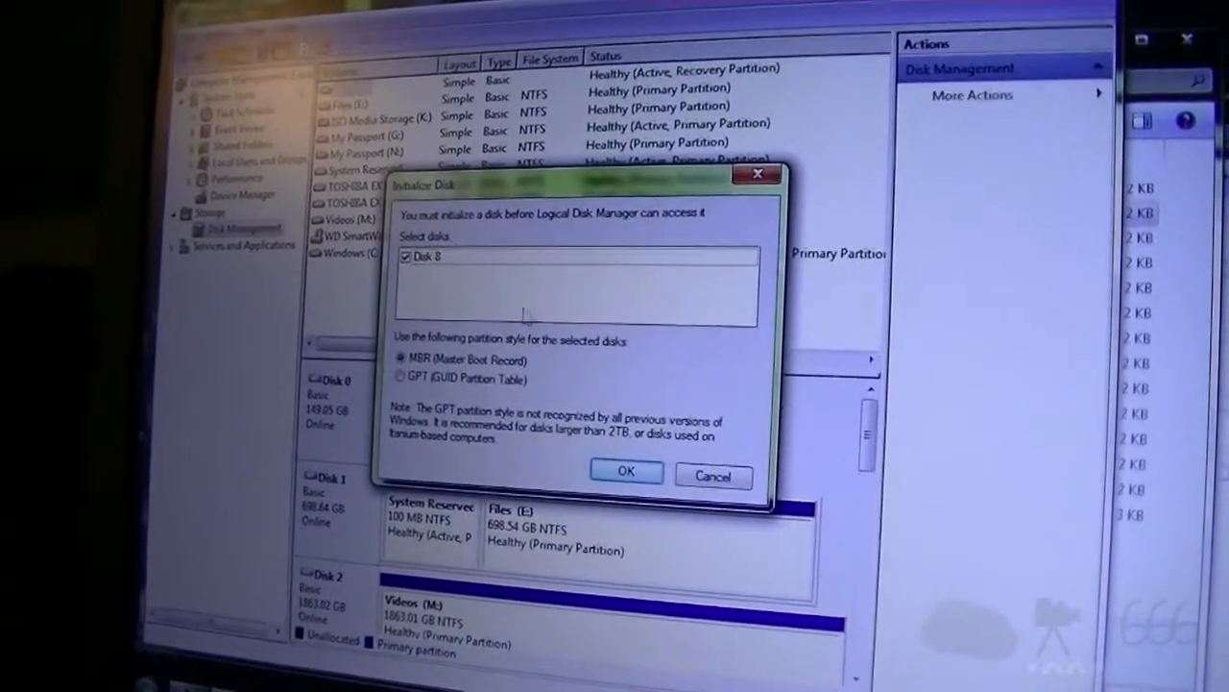
{"action": "left_click", "coordinate": [625, 471]}
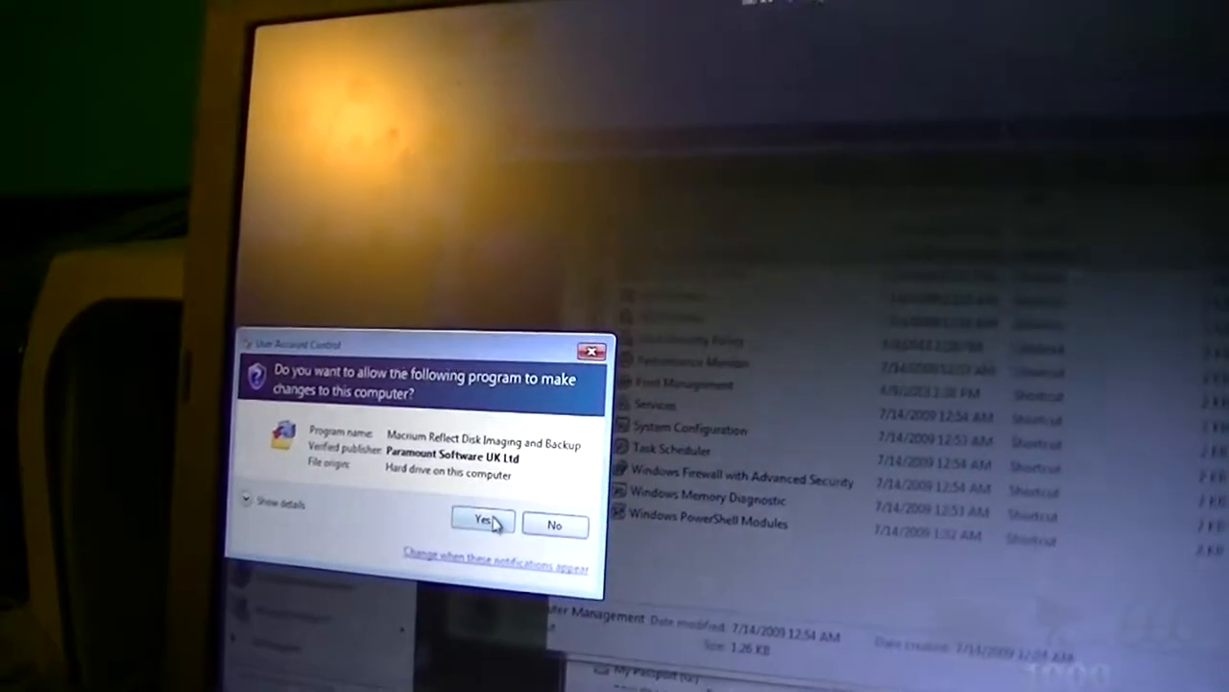
{"action": "left_click", "coordinate": [482, 523]}
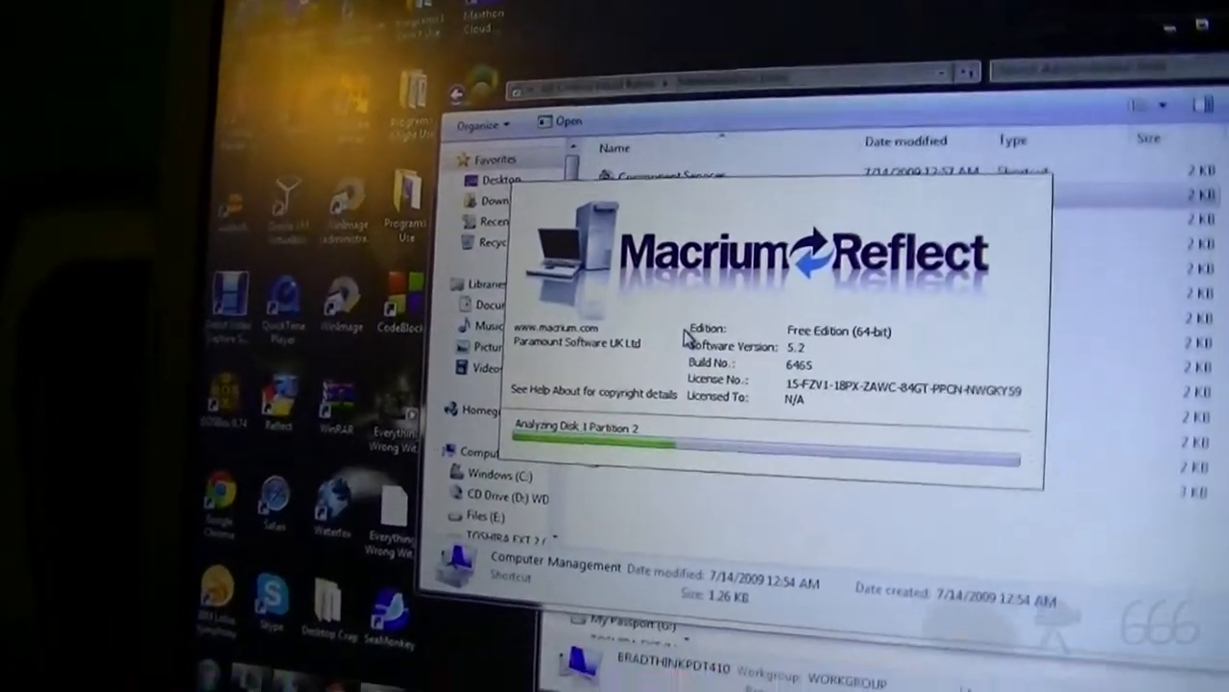